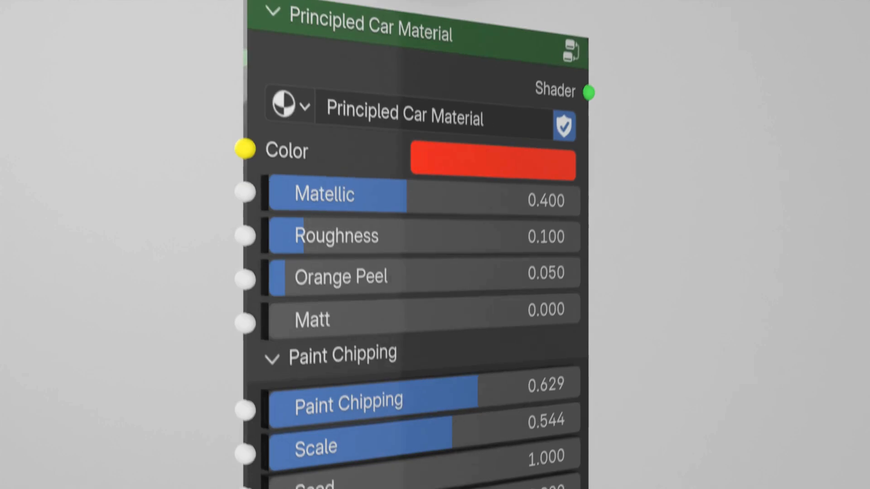
Step: Scroll through the 'pr' node search results to find the Principled shaders
scroll("down", 3)
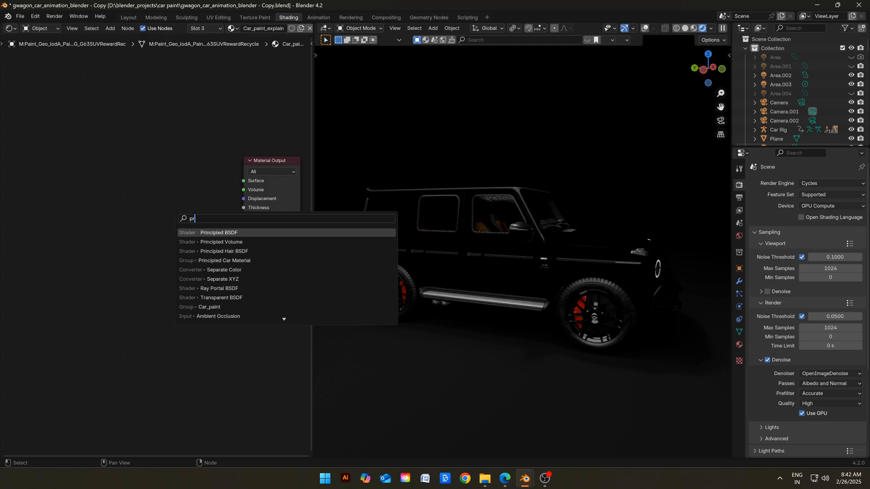
Step: Add a Principled BSDF node to the car paint material and expand its Coat panel
left_click(218, 232)
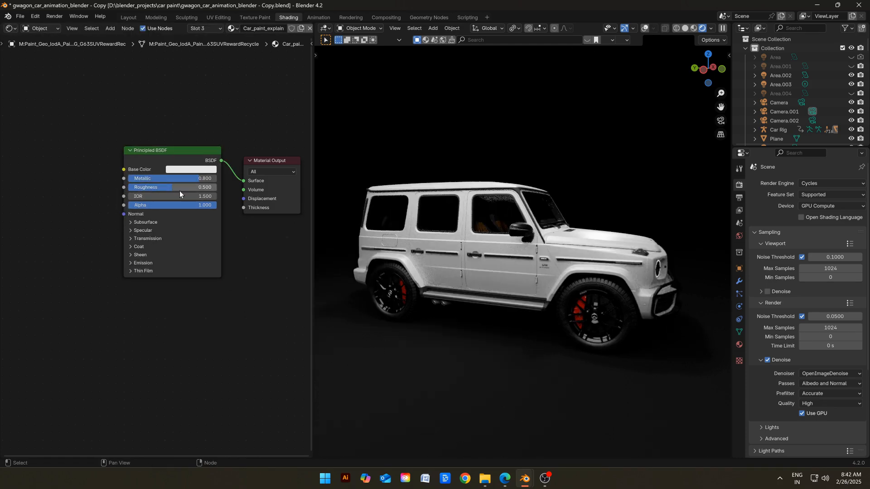
double_click(172, 187)
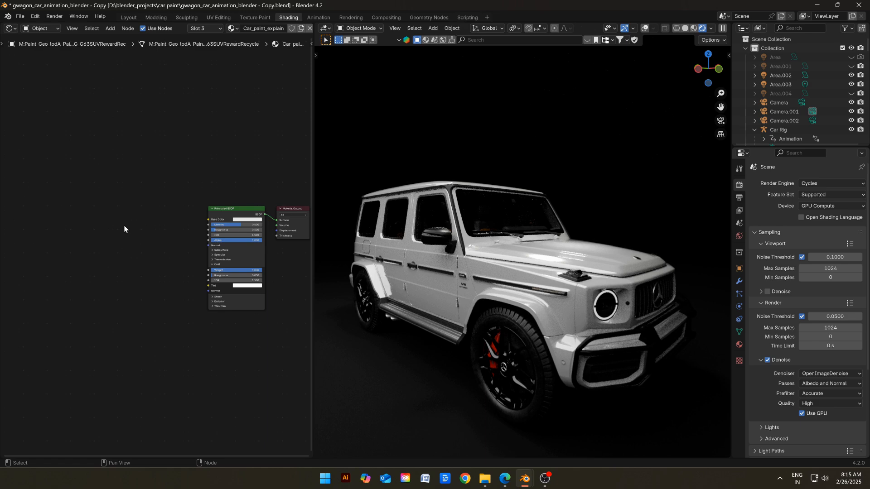
Step: Add a Voronoi Texture (scale 2000) feeding a Normal Map at strength 0.05
type("vo")
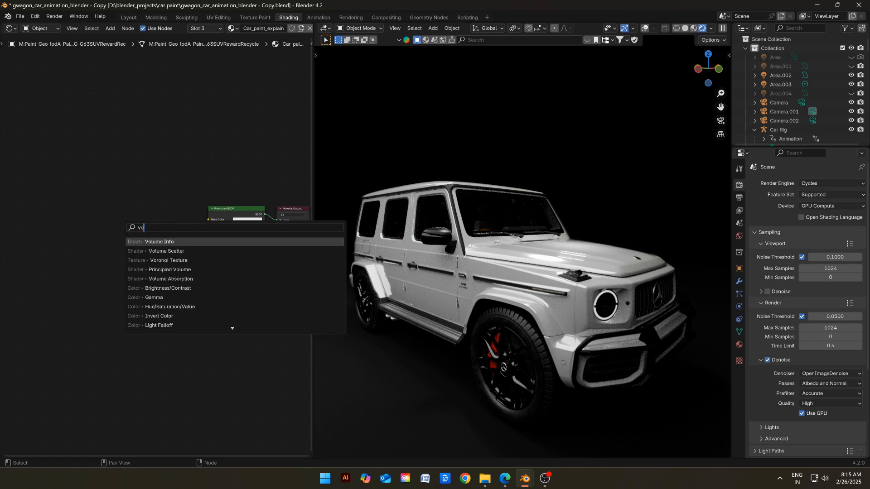
left_click(168, 260)
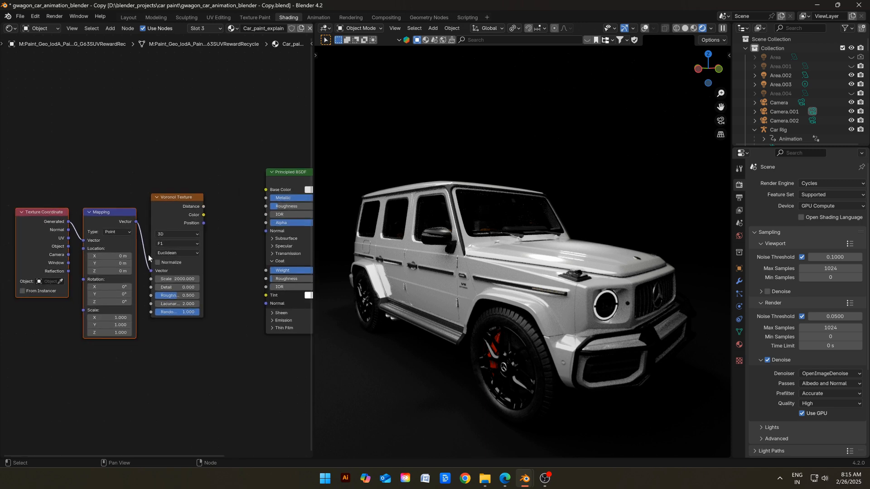
mouse_move(160, 271)
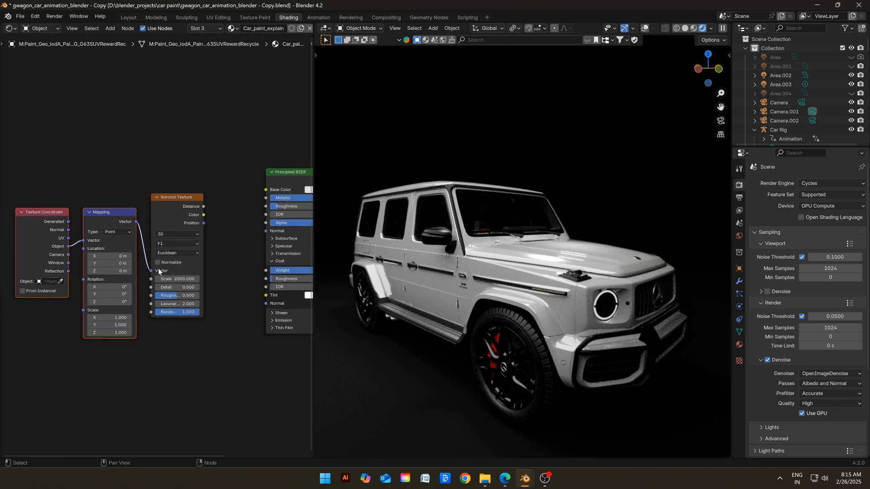
type("no")
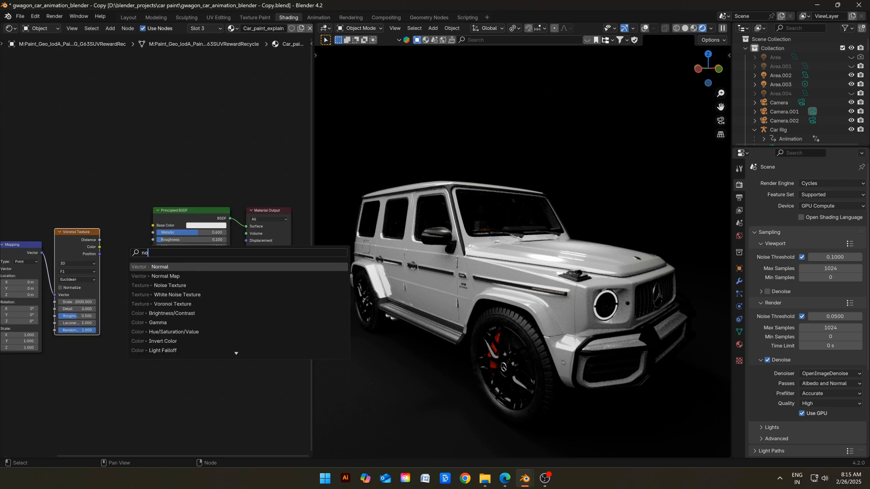
left_click(165, 276)
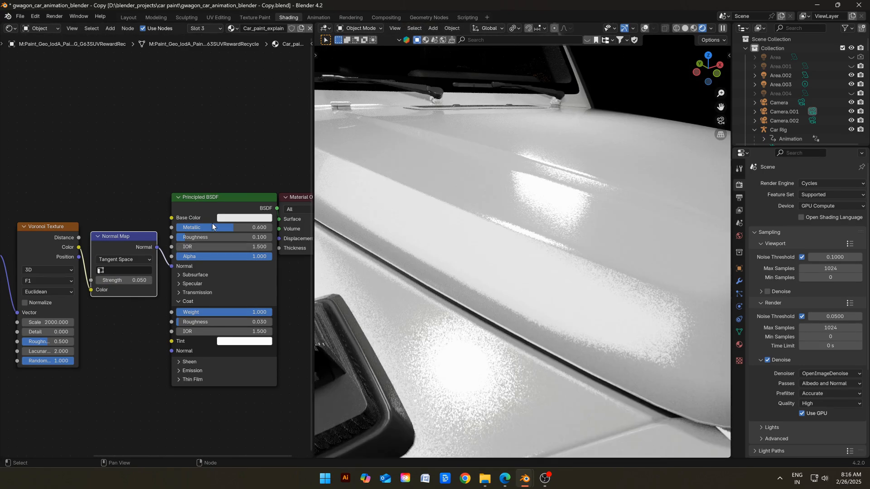
Step: Set the paint base colour to red, then open the Car Paint shader group
left_click(244, 218)
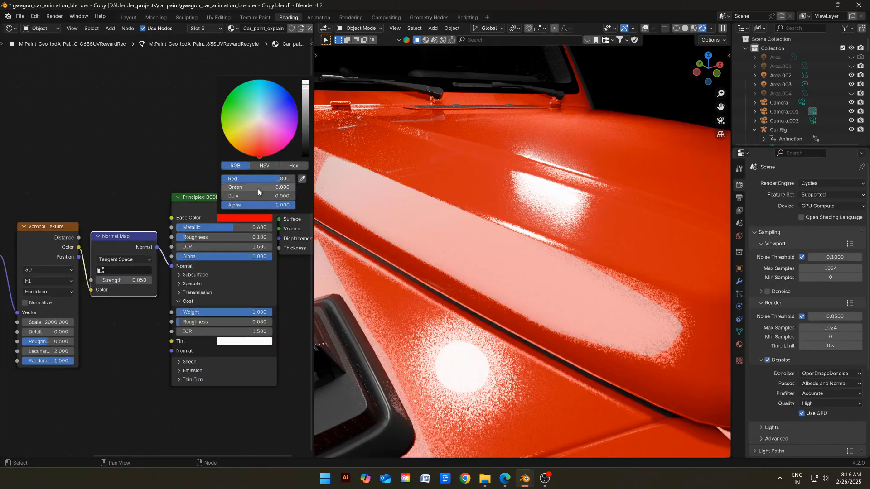
left_click(258, 179)
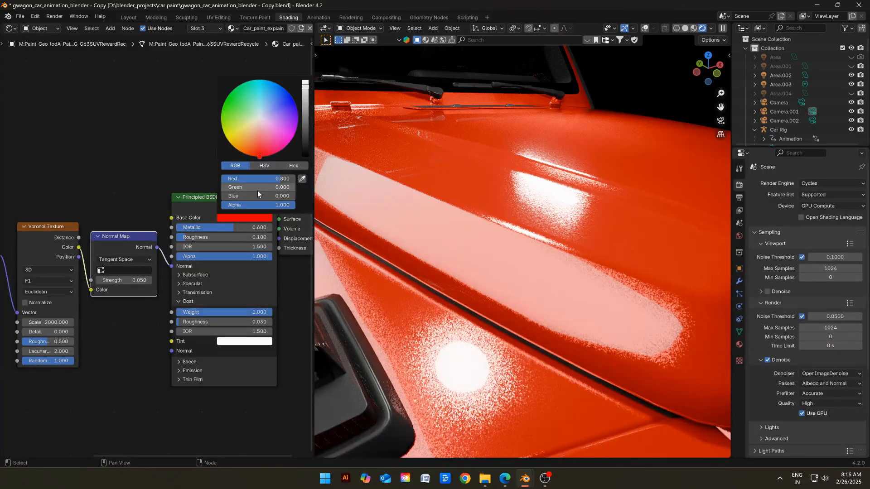
left_click(257, 178)
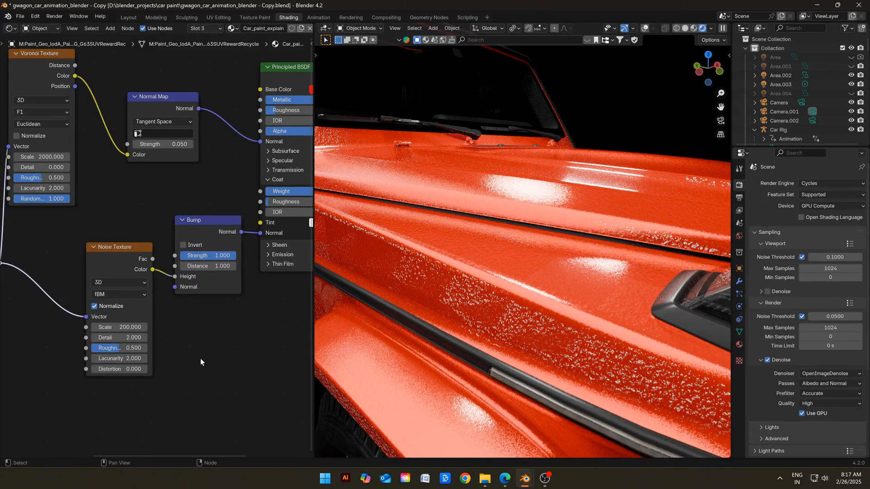
double_click(118, 326)
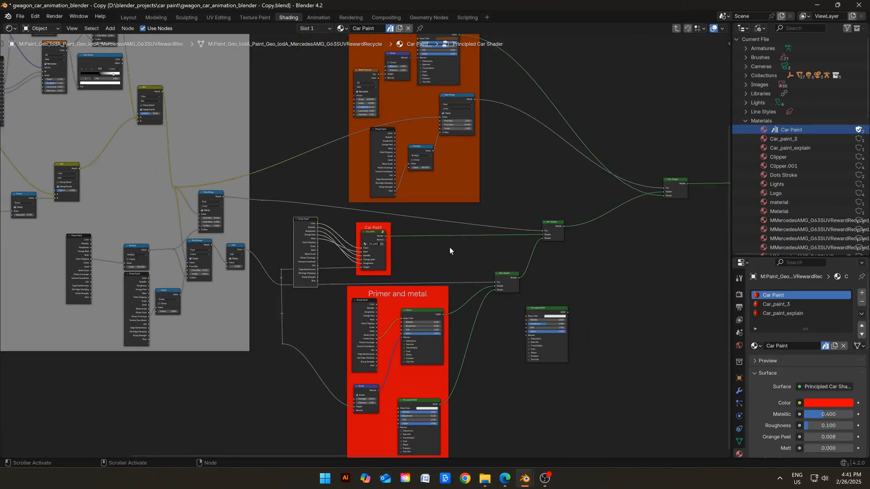
Step: Zoom over the Car Paint group's inputs from Color to Rust, then exit the group
scroll("down", 3)
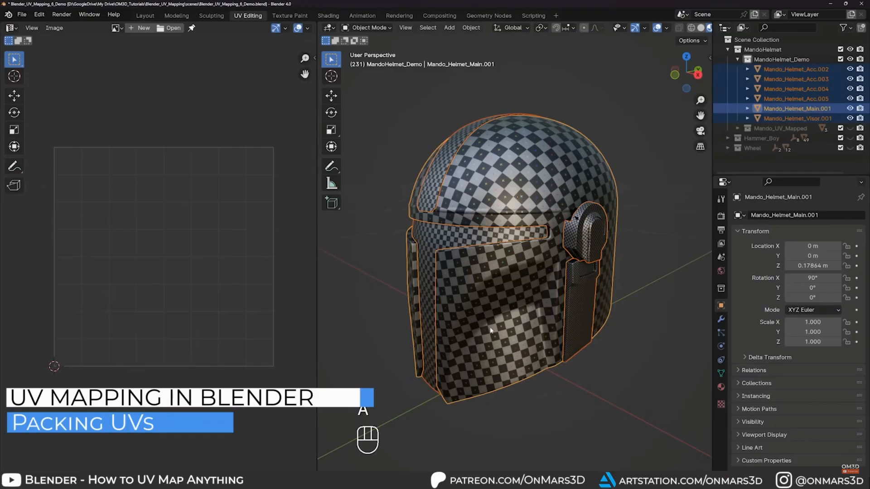
key("Tab")
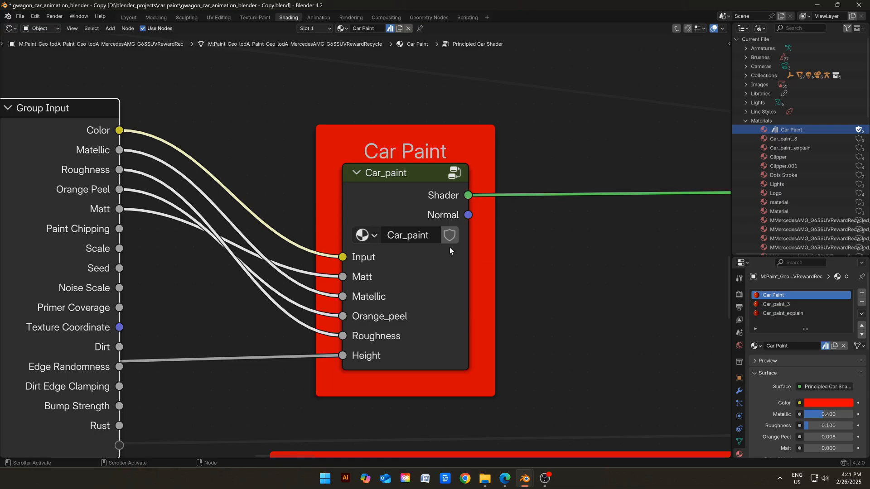
scroll("down", 3)
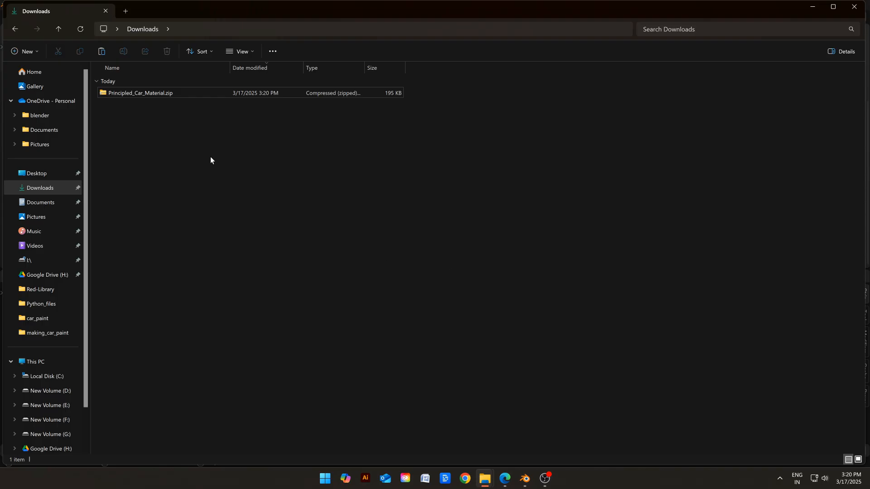
Step: Extract Principled_Car_Material.zip and open the resulting Principled_Car_Material folder
right_click(140, 92)
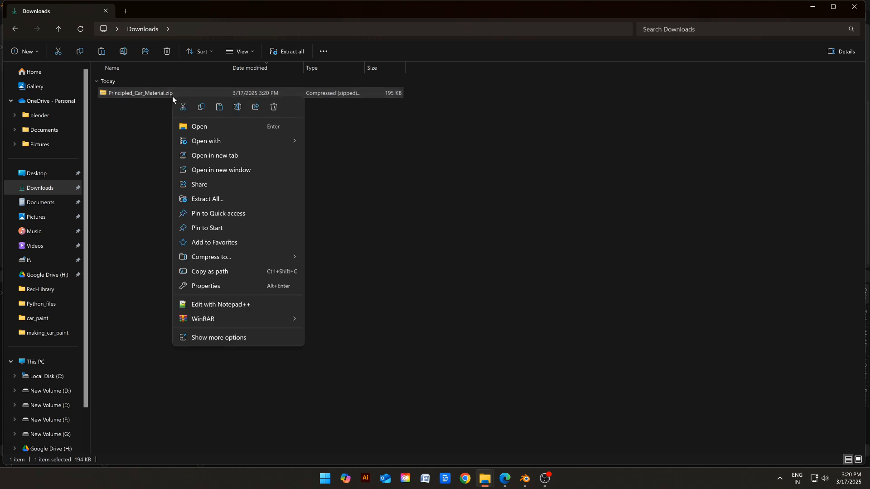
left_click(207, 198)
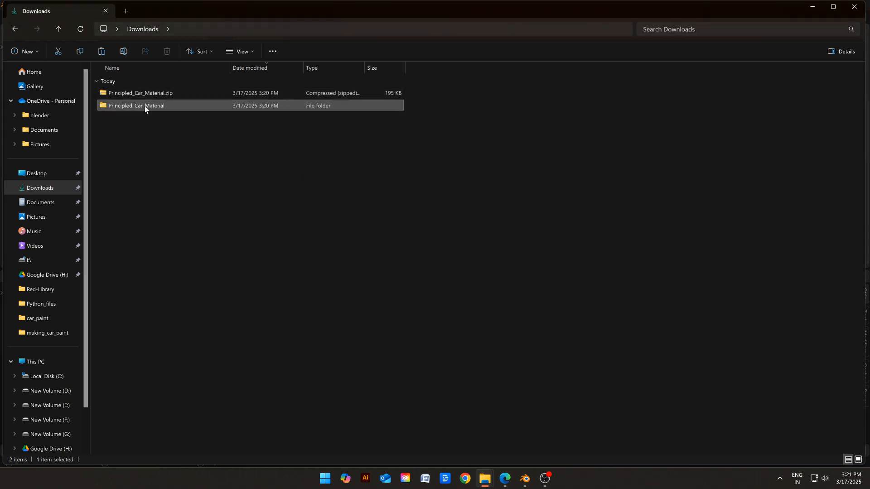
double_click(136, 105)
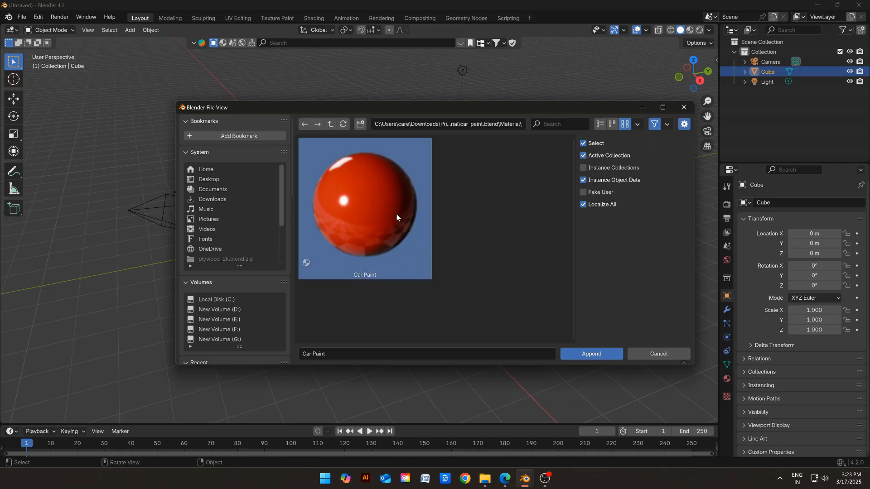
left_click(590, 354)
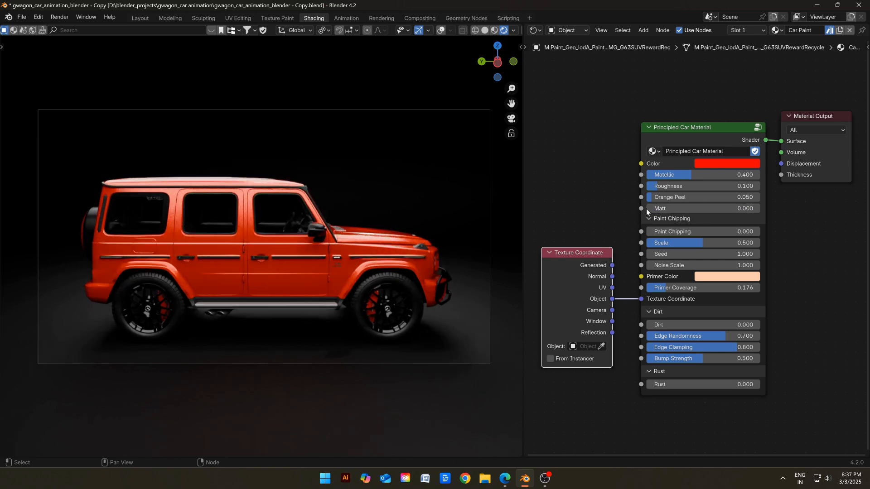
mouse_move(610, 198)
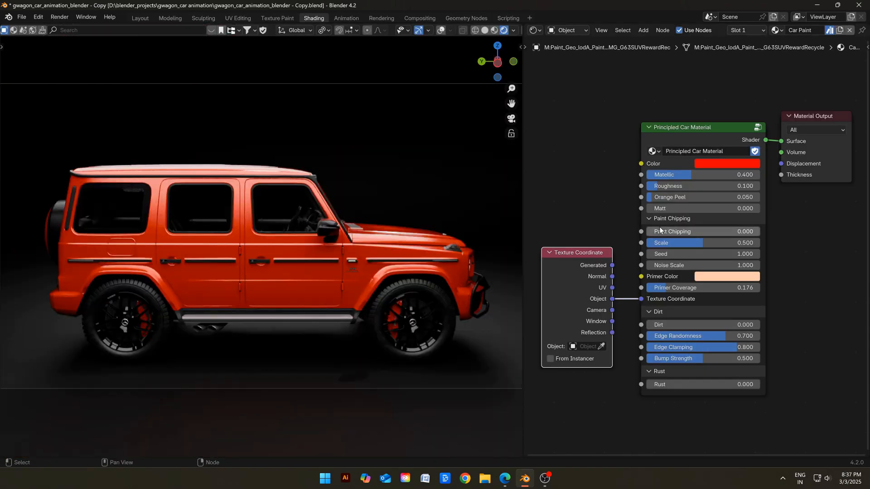
mouse_move(672, 231)
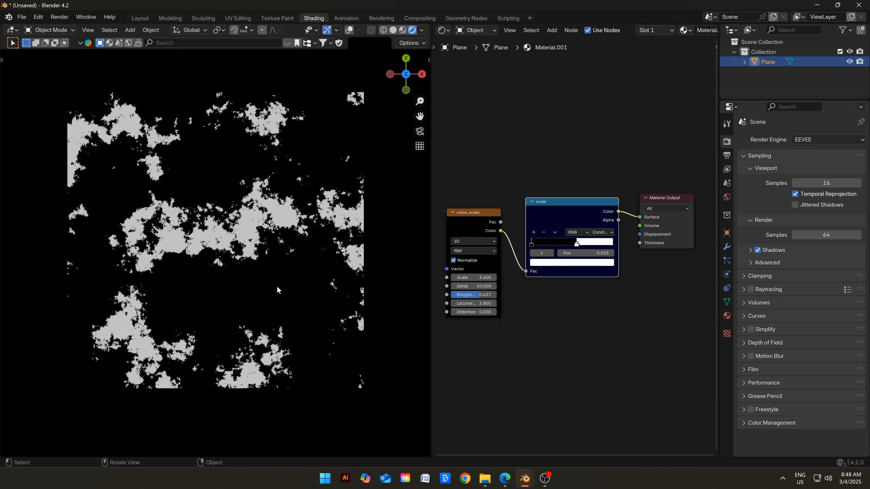
mouse_move(123, 265)
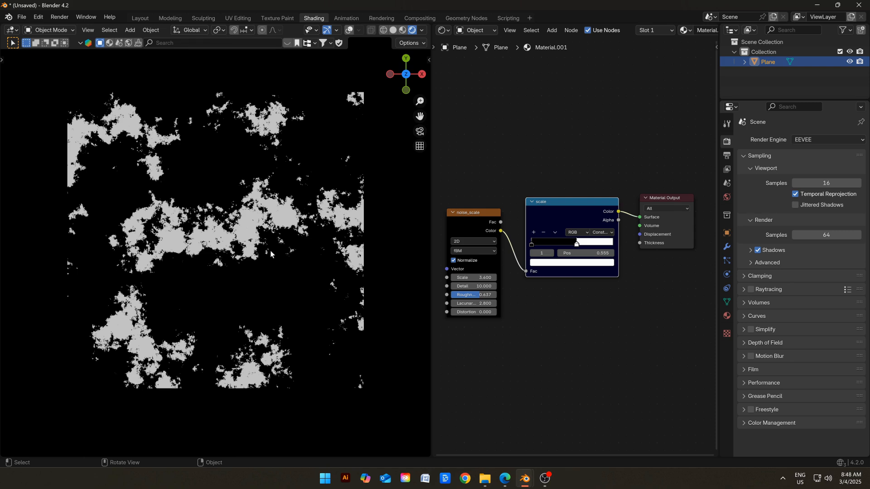
Step: Set the noise Detail to 0 and Paint Chipping to 1.000 on the G-Wagon
double_click(471, 288)
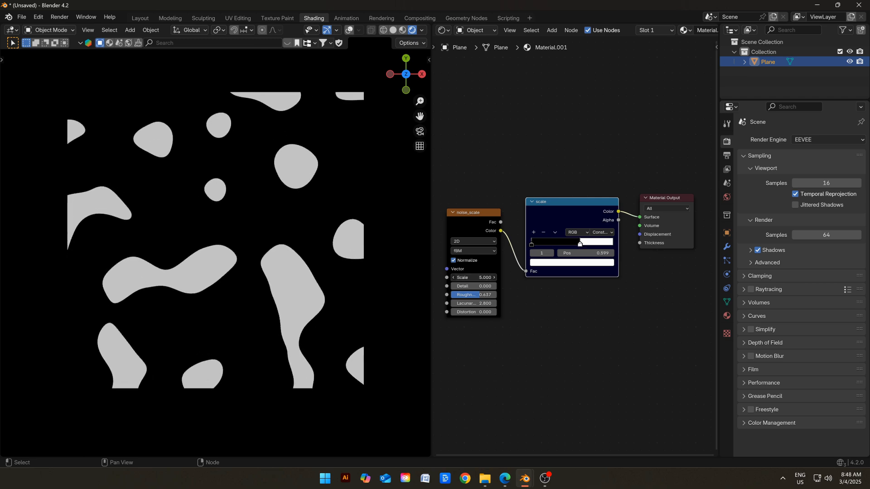
left_click(477, 278)
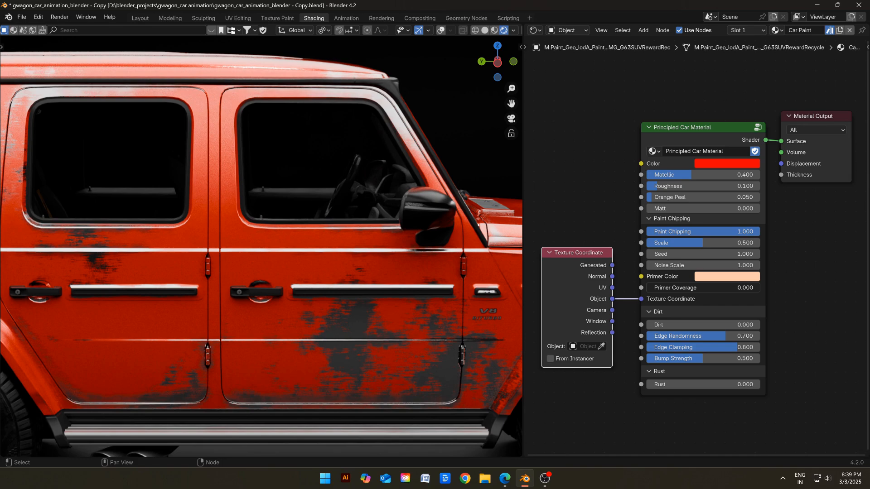
Step: Enter 0.174 for Primer Coverage and adjust the node towards full Dirt
double_click(702, 287)
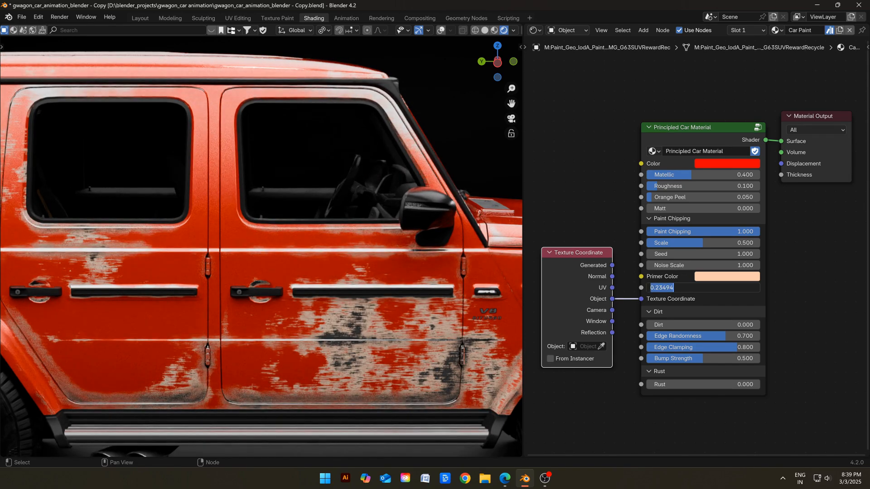
type("0.174")
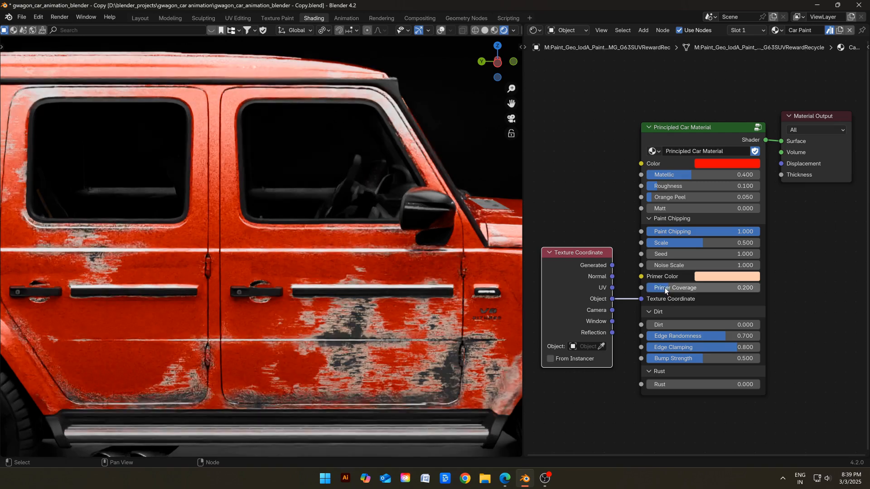
left_click(725, 276)
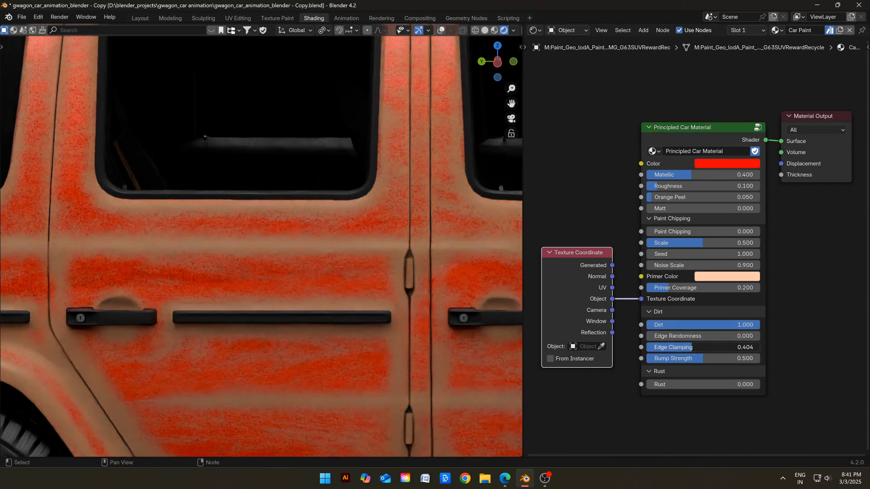
Step: Raise the dirt edge sliders, test Bump Strength at 0, then restore it to 0.500
left_click(694, 347)
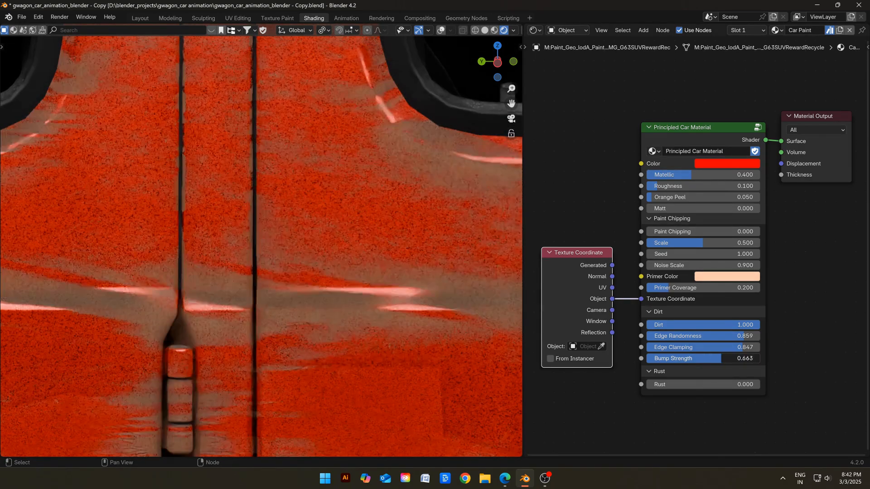
left_click(683, 357)
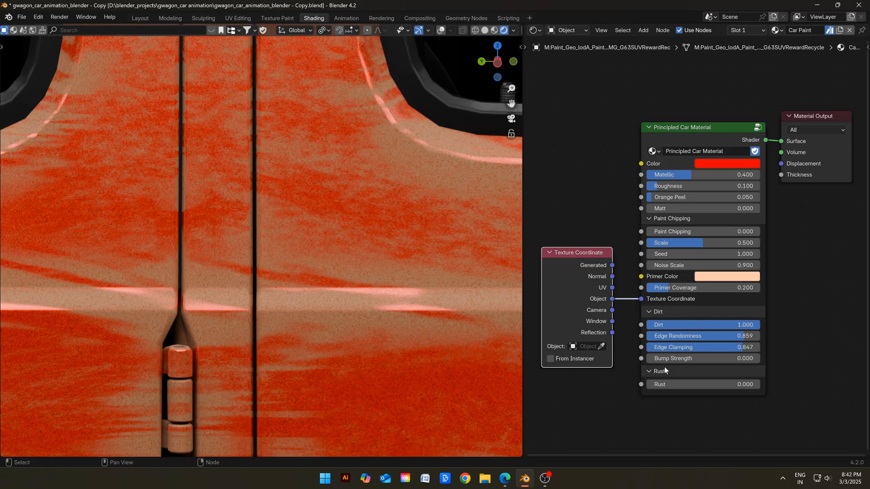
left_click(688, 358)
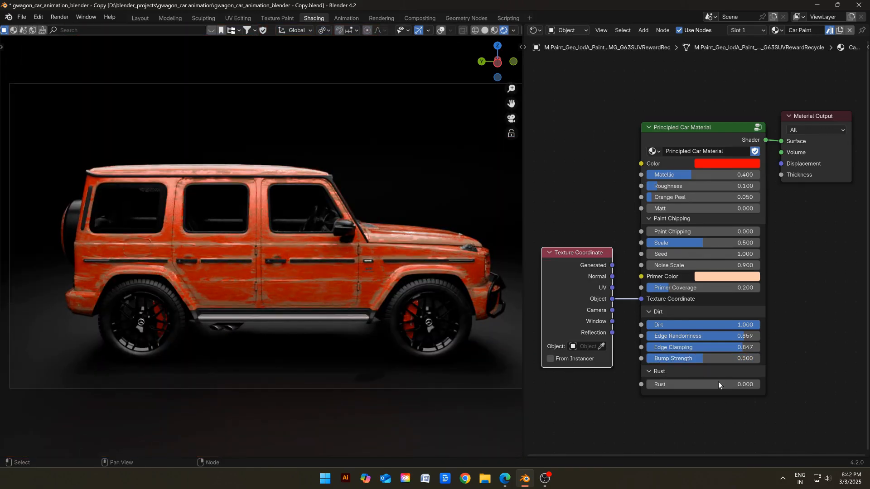
mouse_move(736, 325)
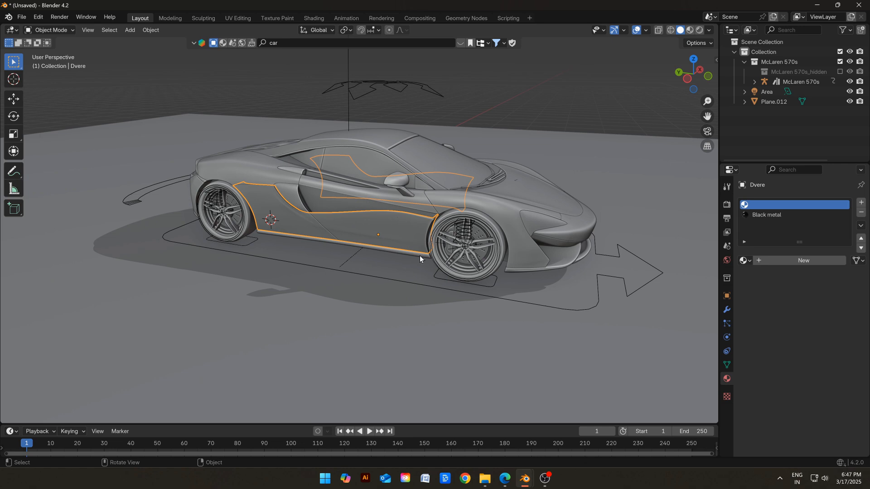
left_click(22, 17)
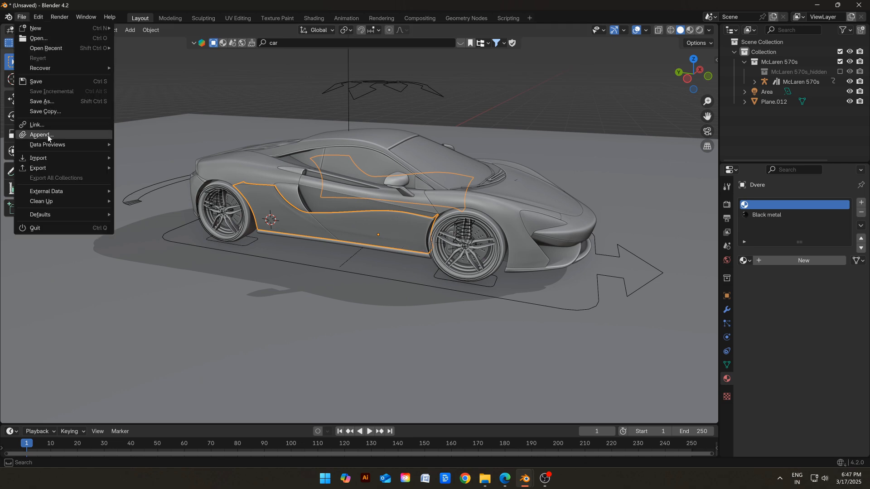
left_click(40, 134)
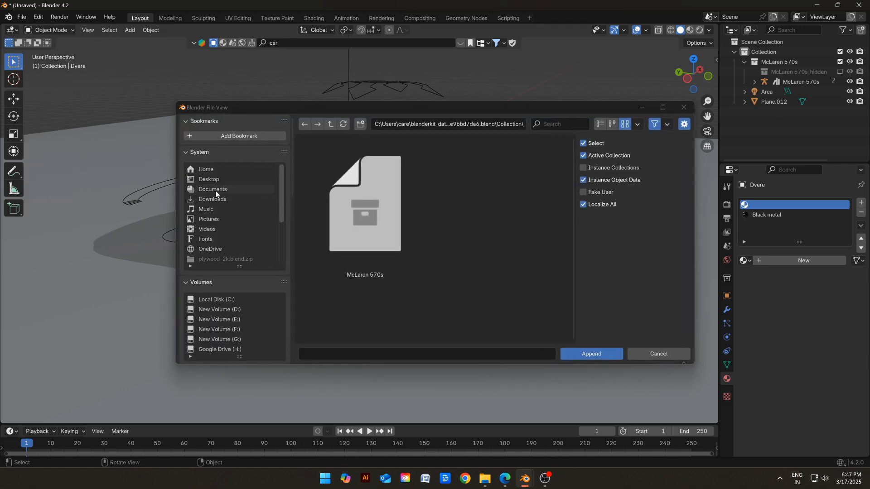
left_click(212, 199)
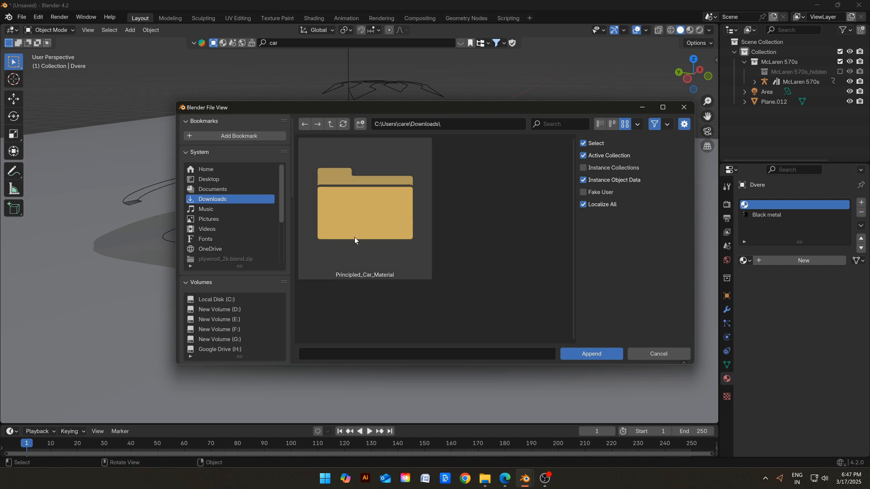
double_click(364, 204)
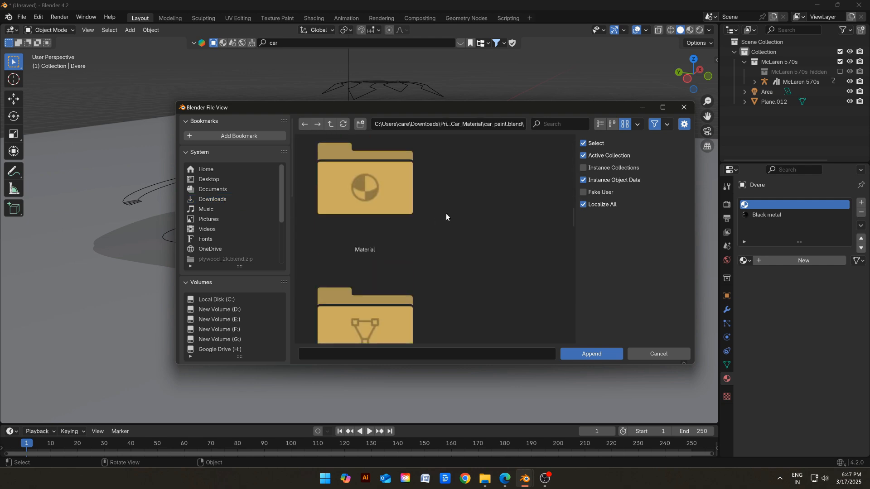
left_click(591, 353)
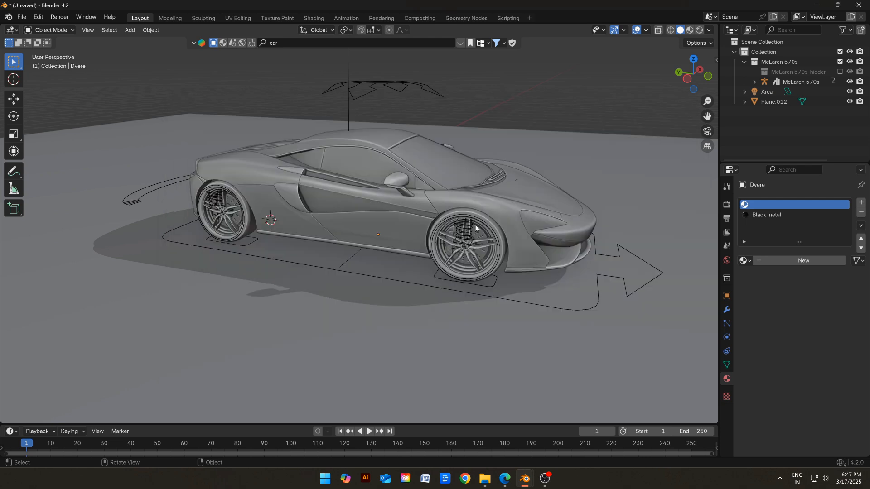
Step: Assign the car paint material to the McLaren body, view it rendered, and scale the Empty
left_click(744, 260)
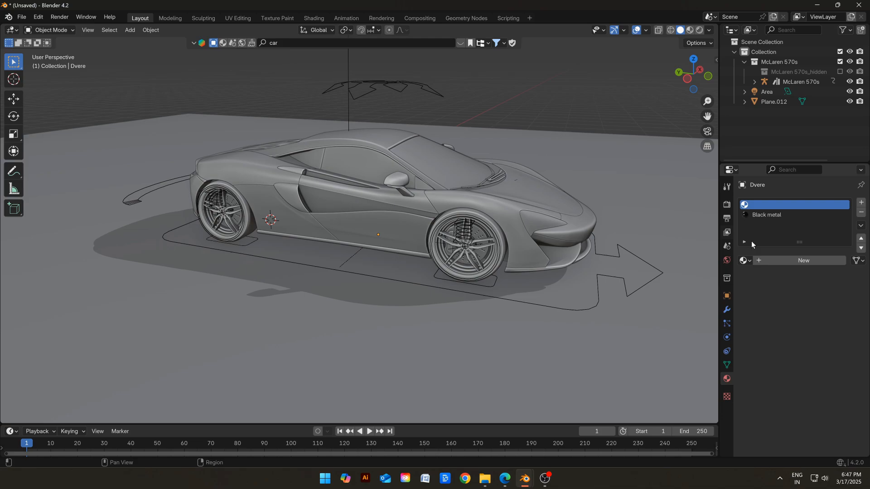
left_click(693, 30)
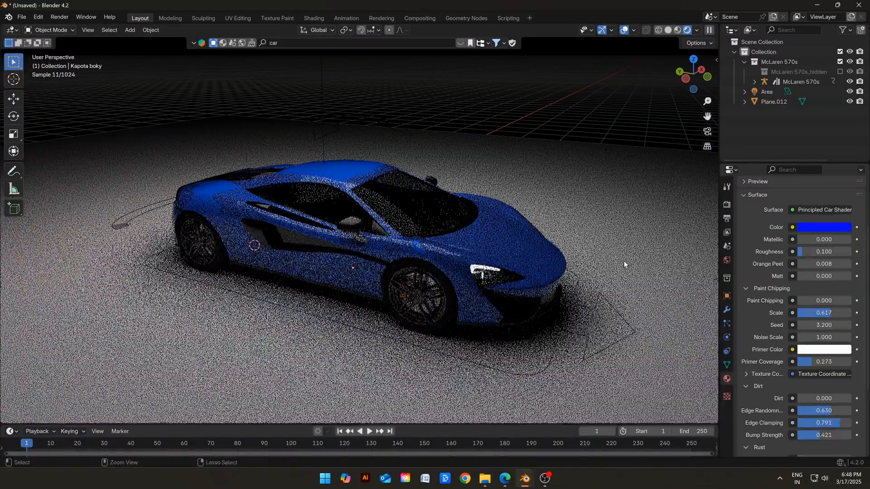
left_click(314, 17)
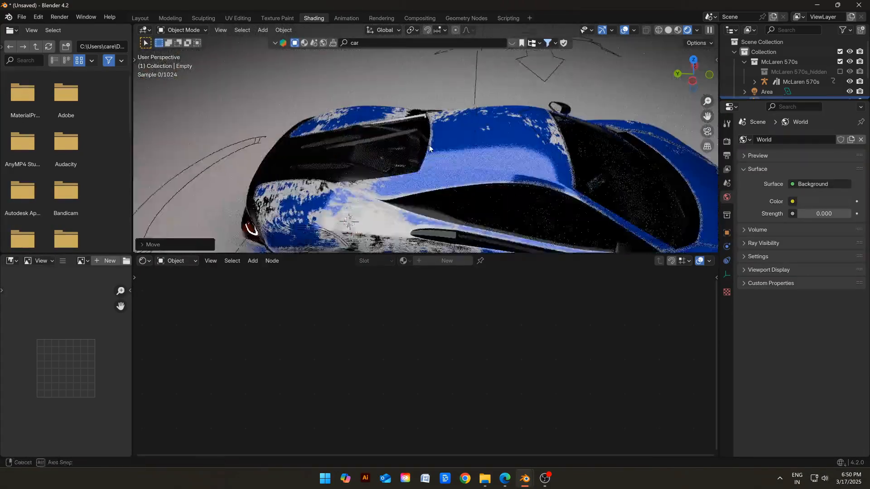
key("s")
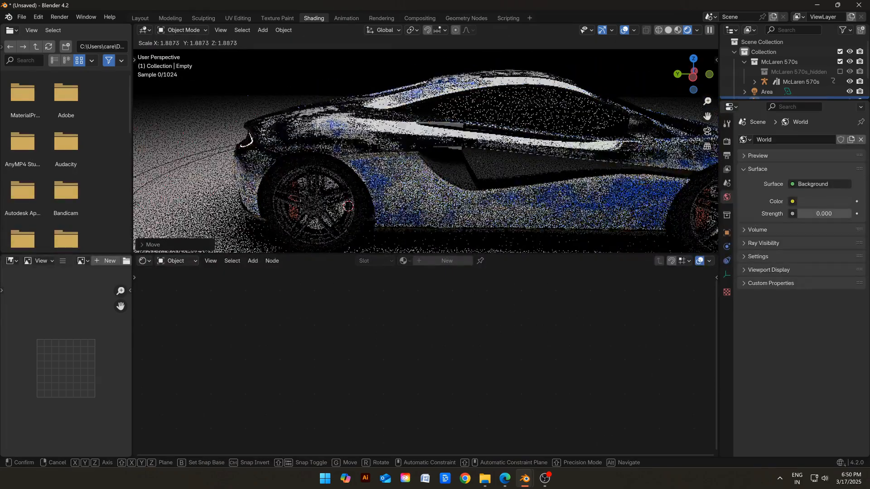